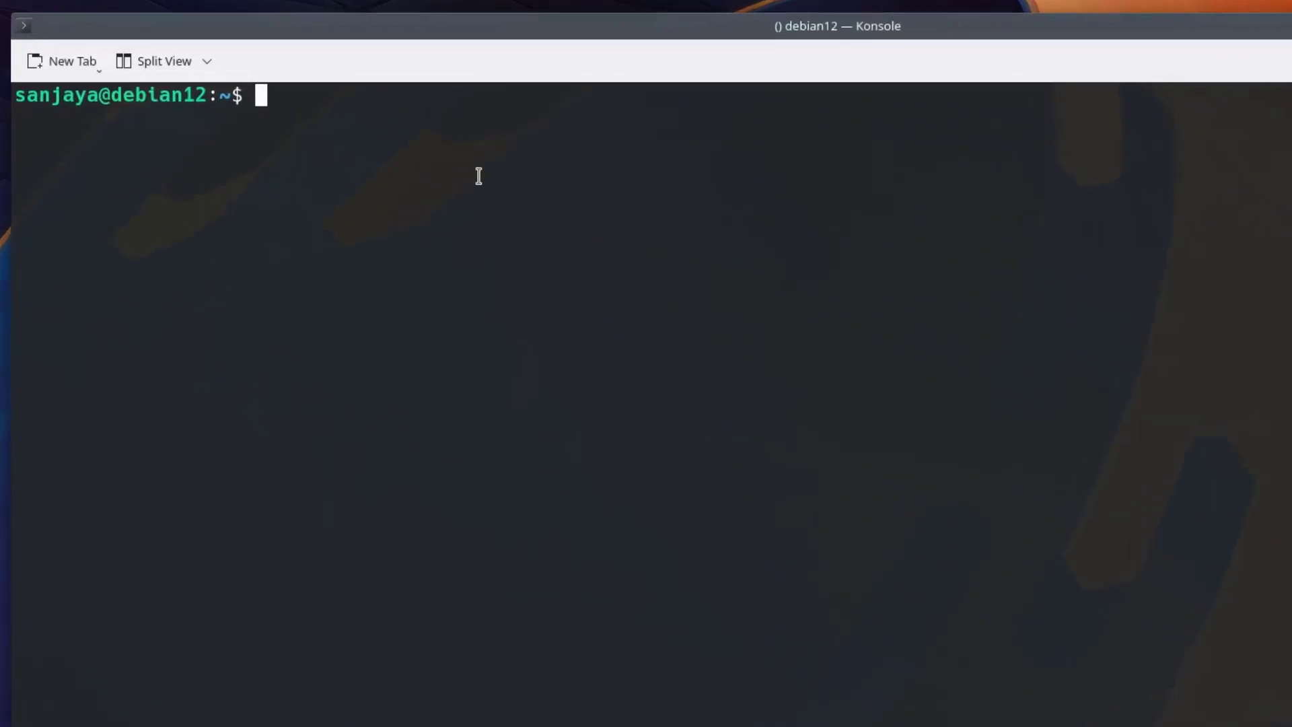
List all VMs with sudo virsh list --all, showing k8s-master, k8s-node1 and k8s-node2 running.
type("sudo virsh list")
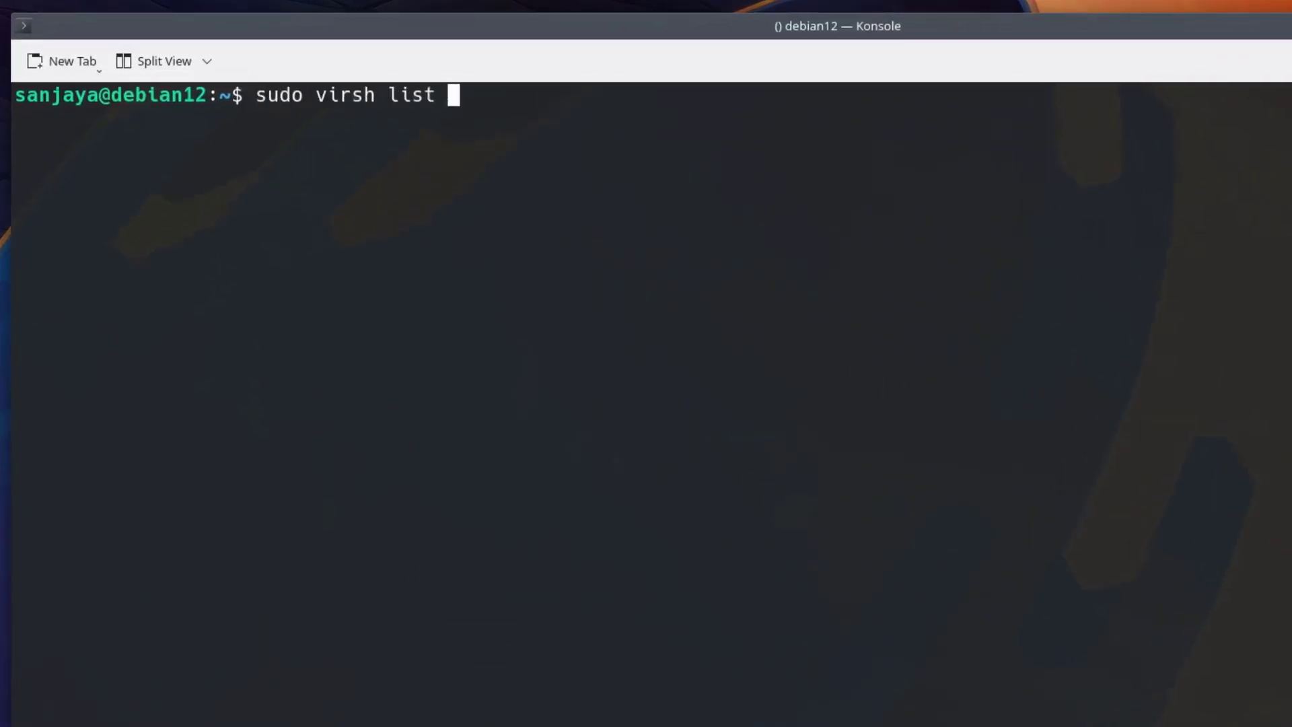
type("--all")
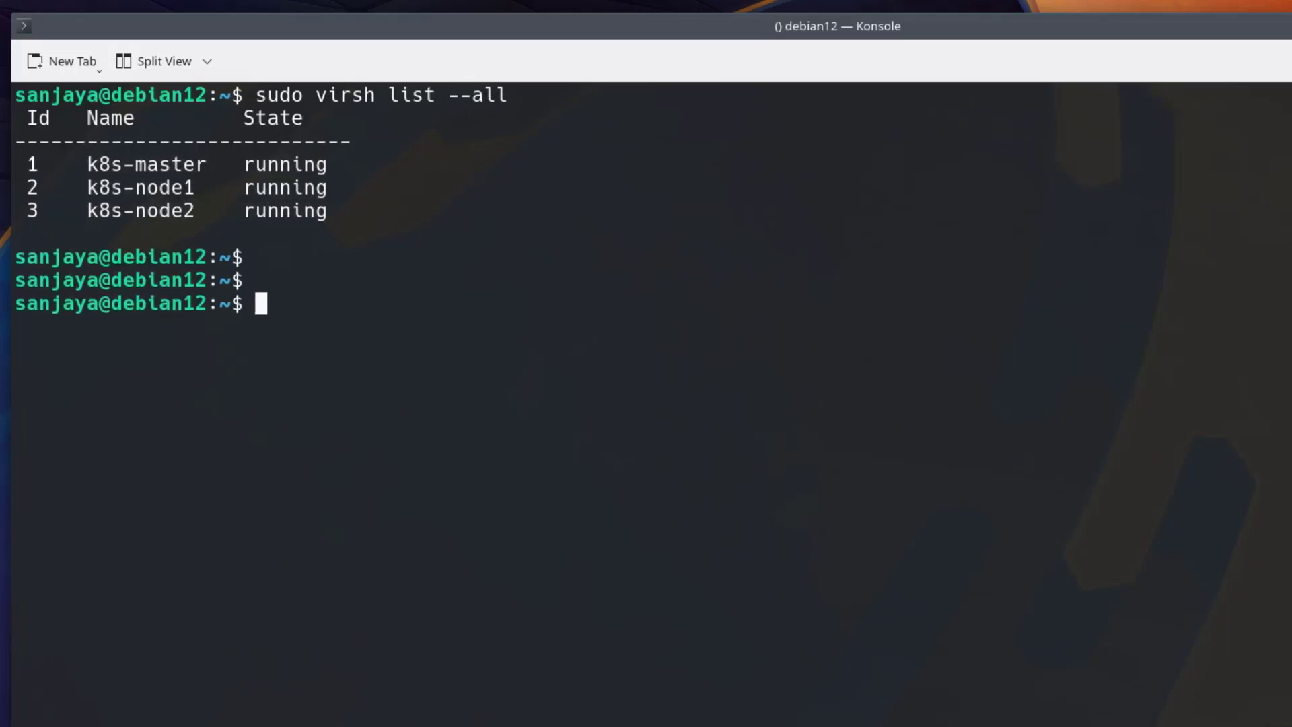
type("su")
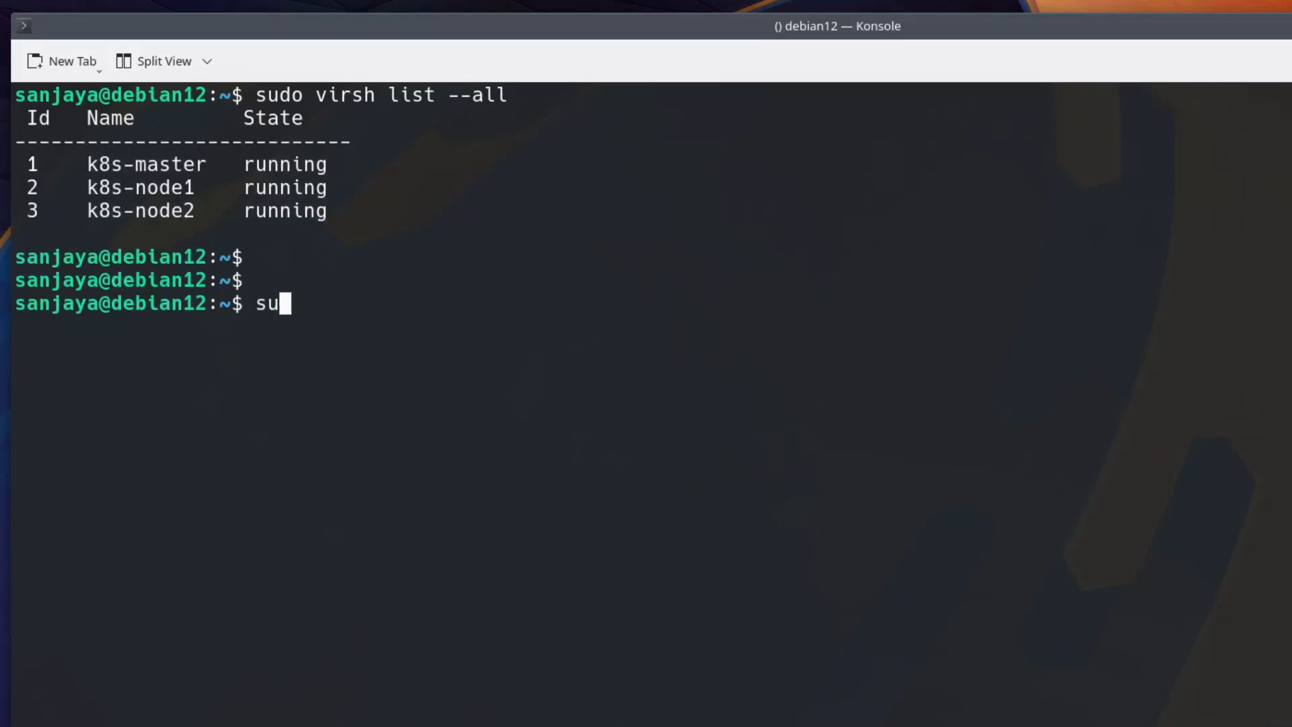
Run sudo virsh list --autostart, which lists only k8s-master, and add blank prompt lines.
type("do virsh list")
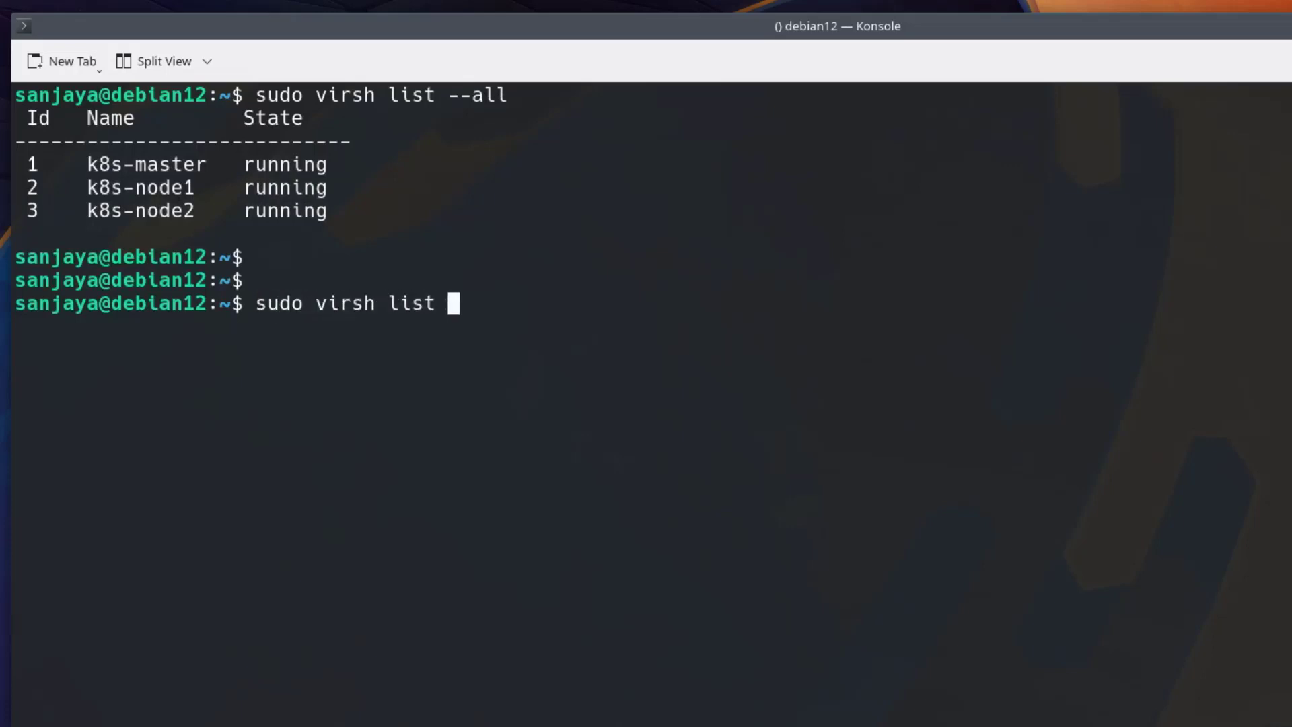
type("--autostart")
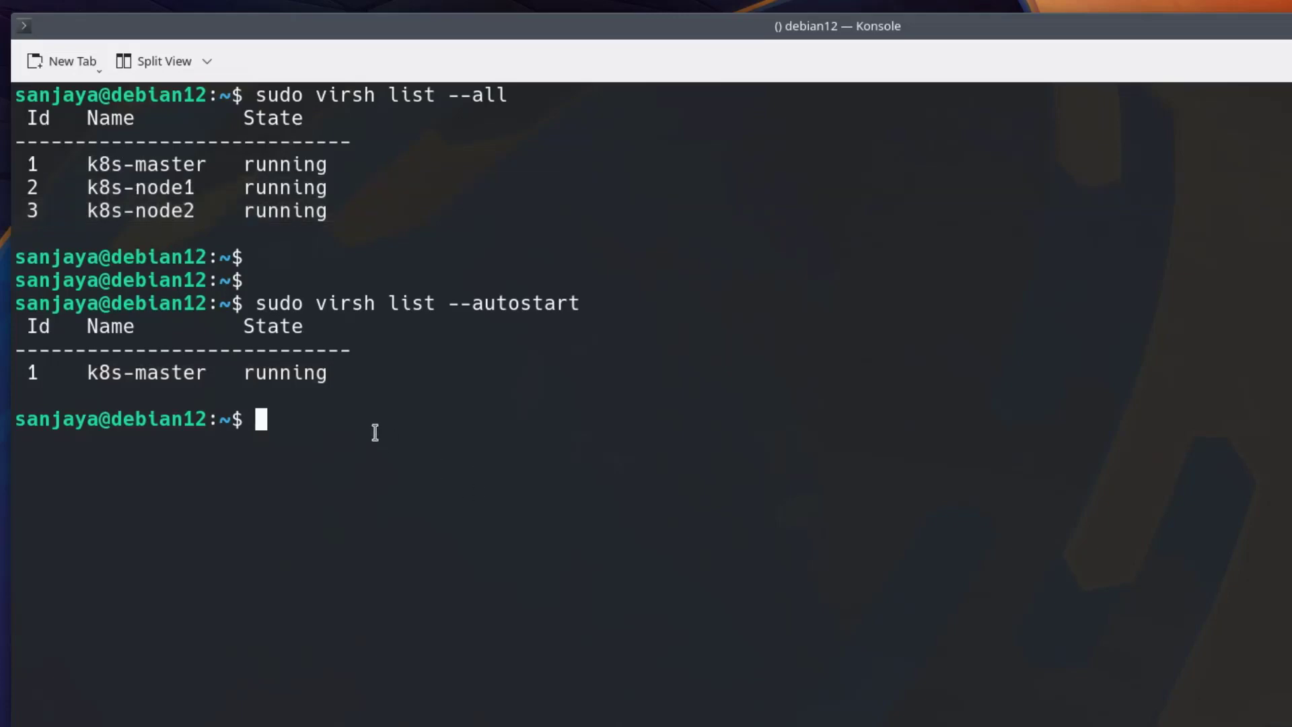
key("Return")
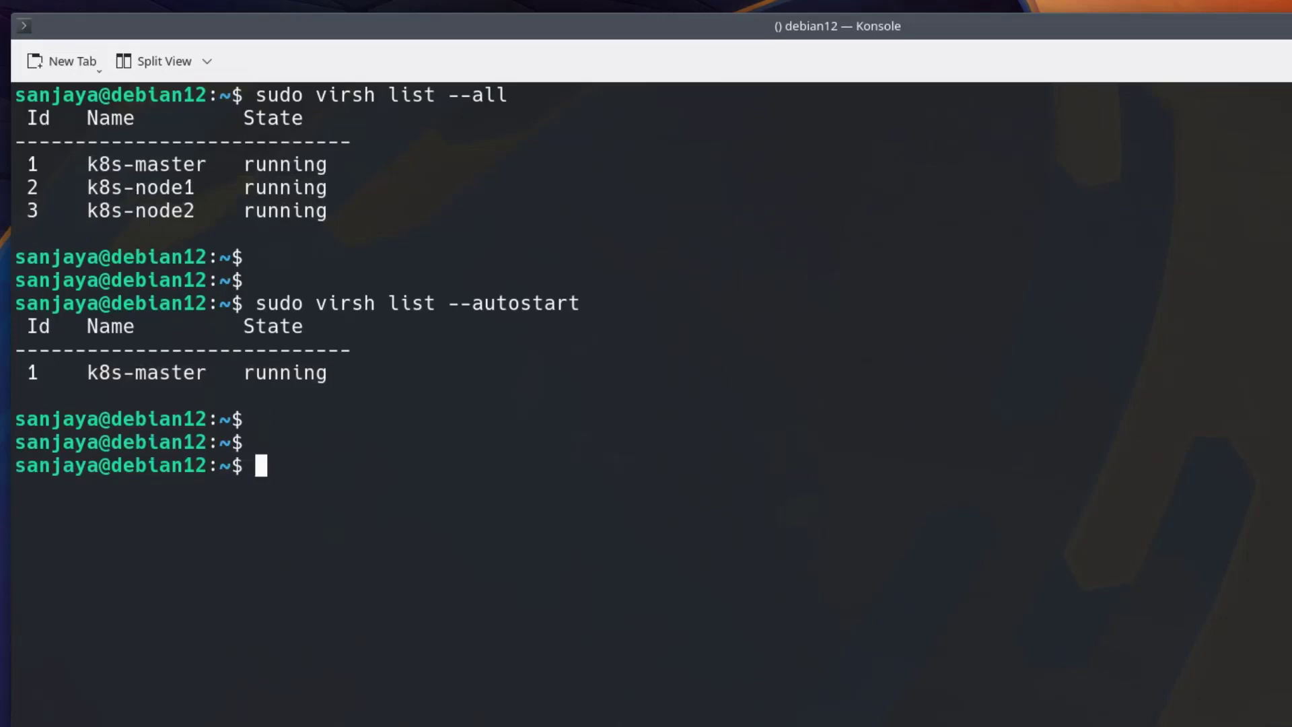
type("sudo virsh")
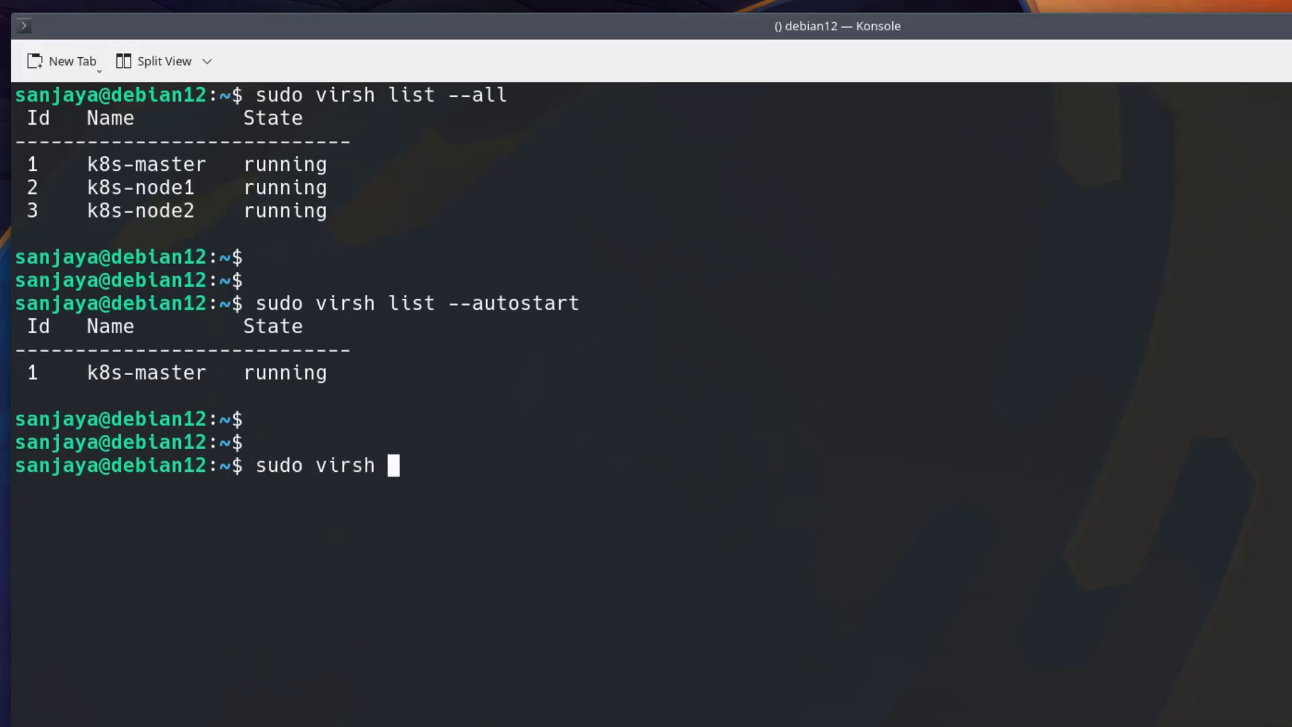
Mark k8s-node1 to autostart with sudo virsh autostart, then recheck the autostart list.
type("autostart")
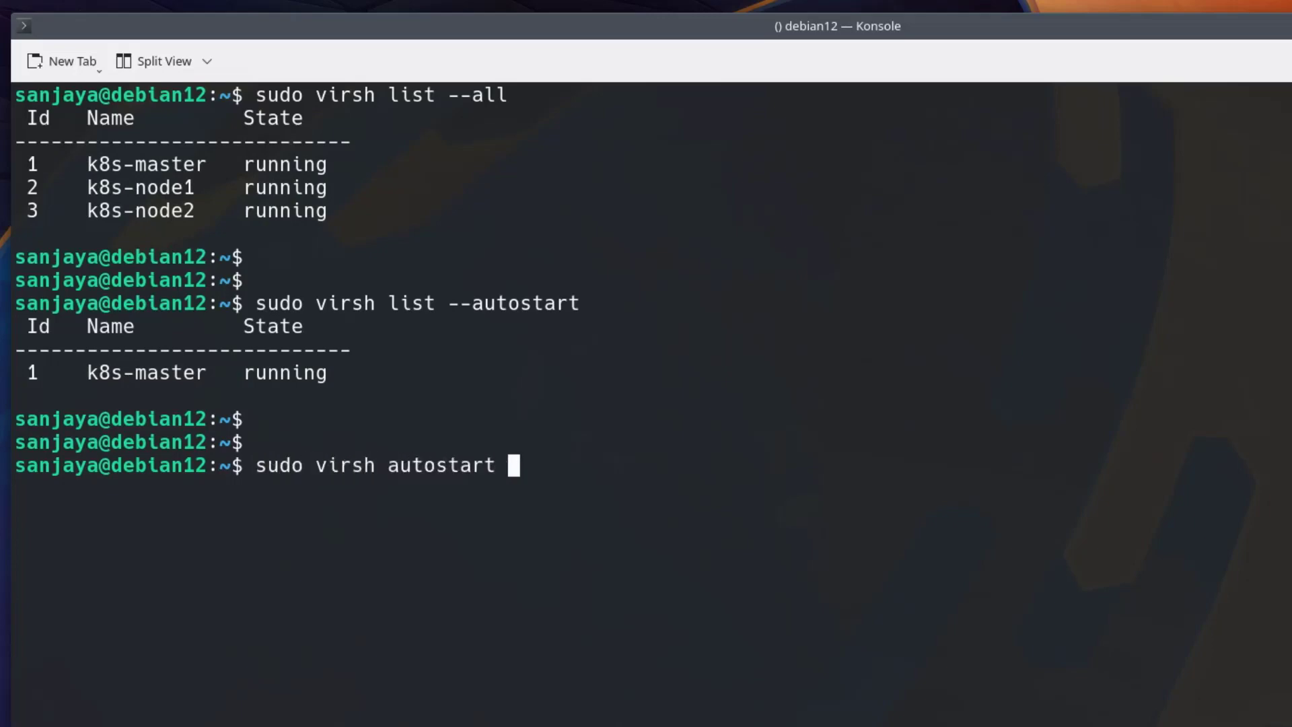
type("k8s-node1")
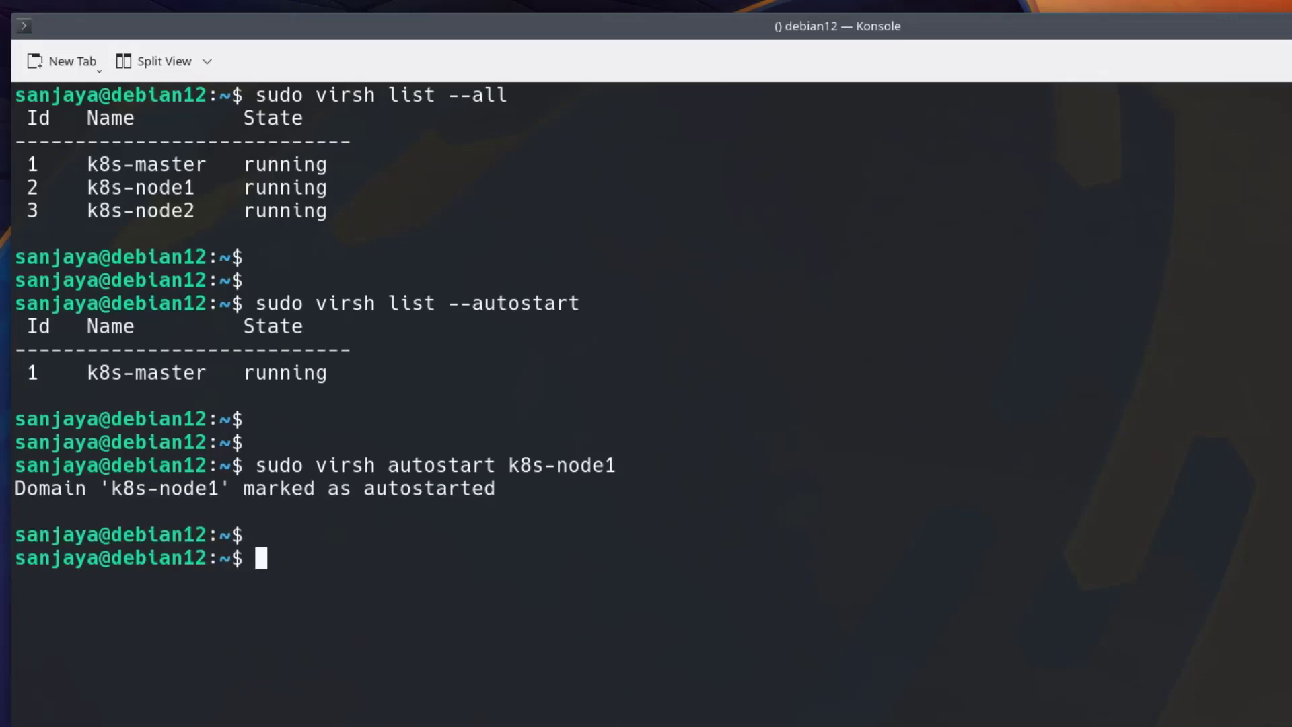
type("sudo virsh list --autostart")
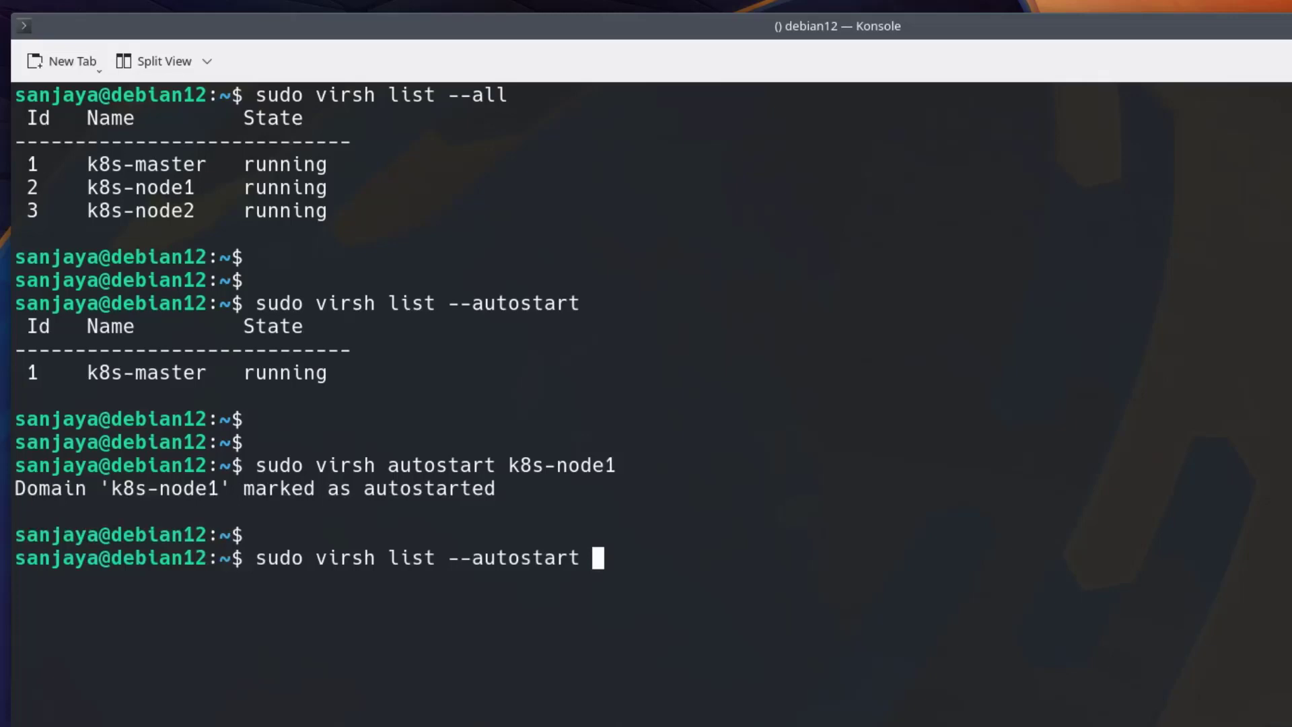
Mark k8s-node2 to autostart and confirm all three VMs appear in the autostart list.
type("autostart k8s-node2")
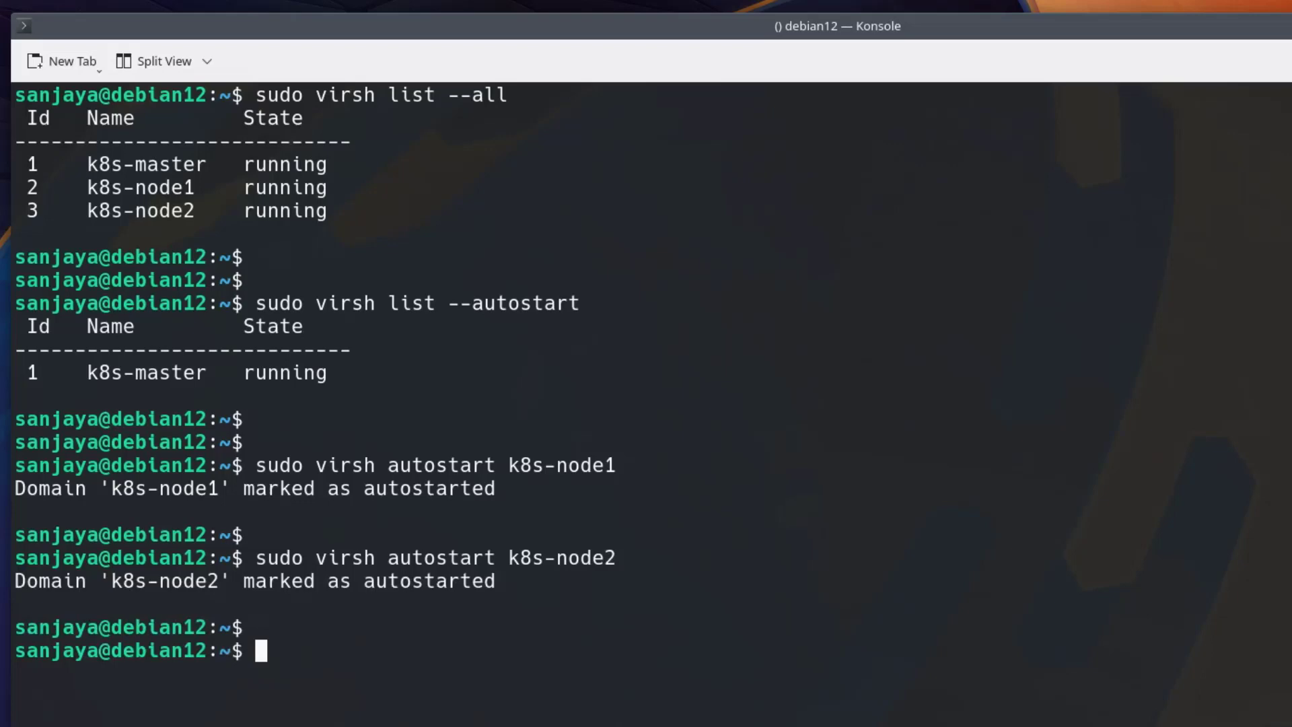
type("sudo virsh list --autostart")
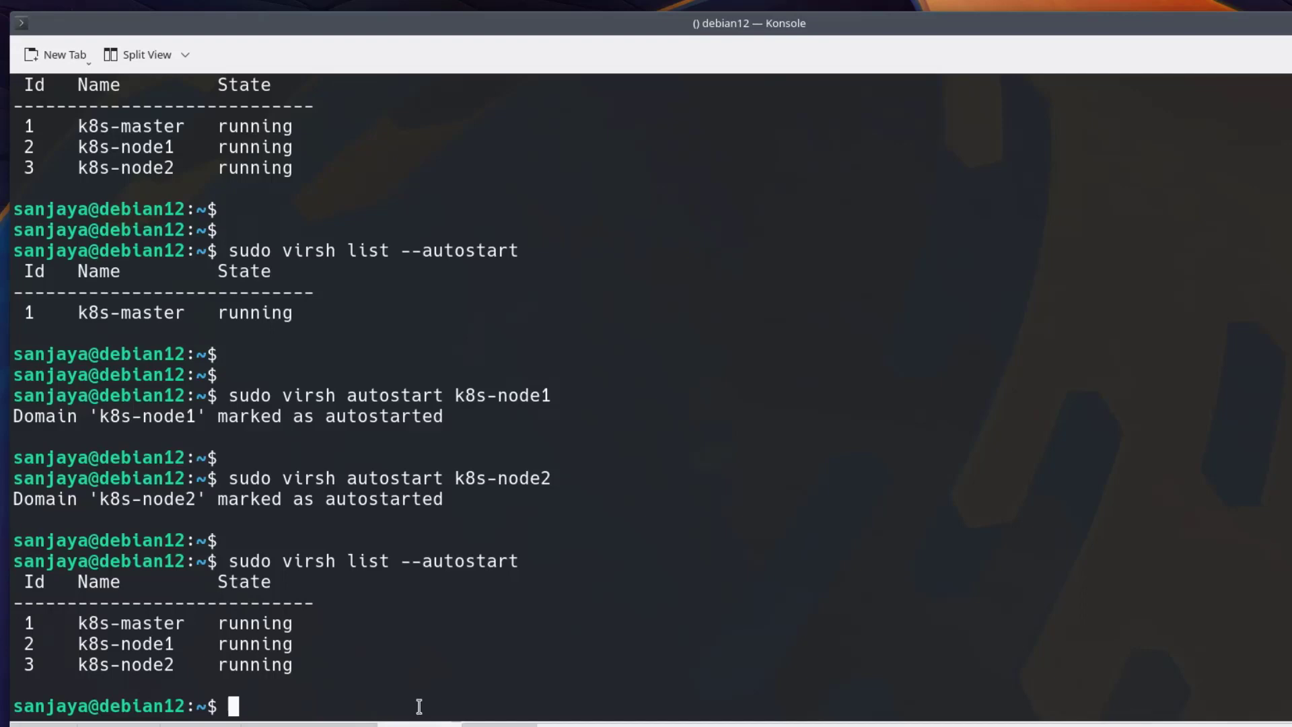
type("su")
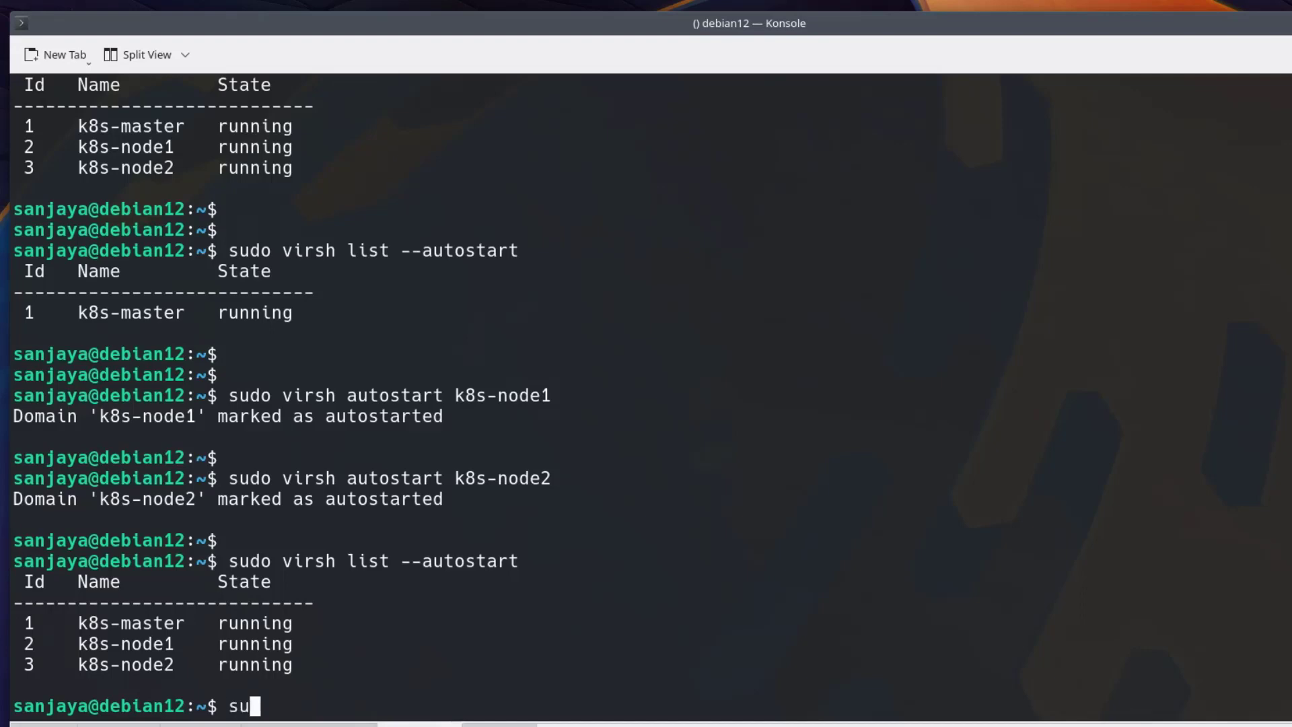
Reboot the debian12 host with sudo reboot now, dropping back to the local shell.
type("do reboot now")
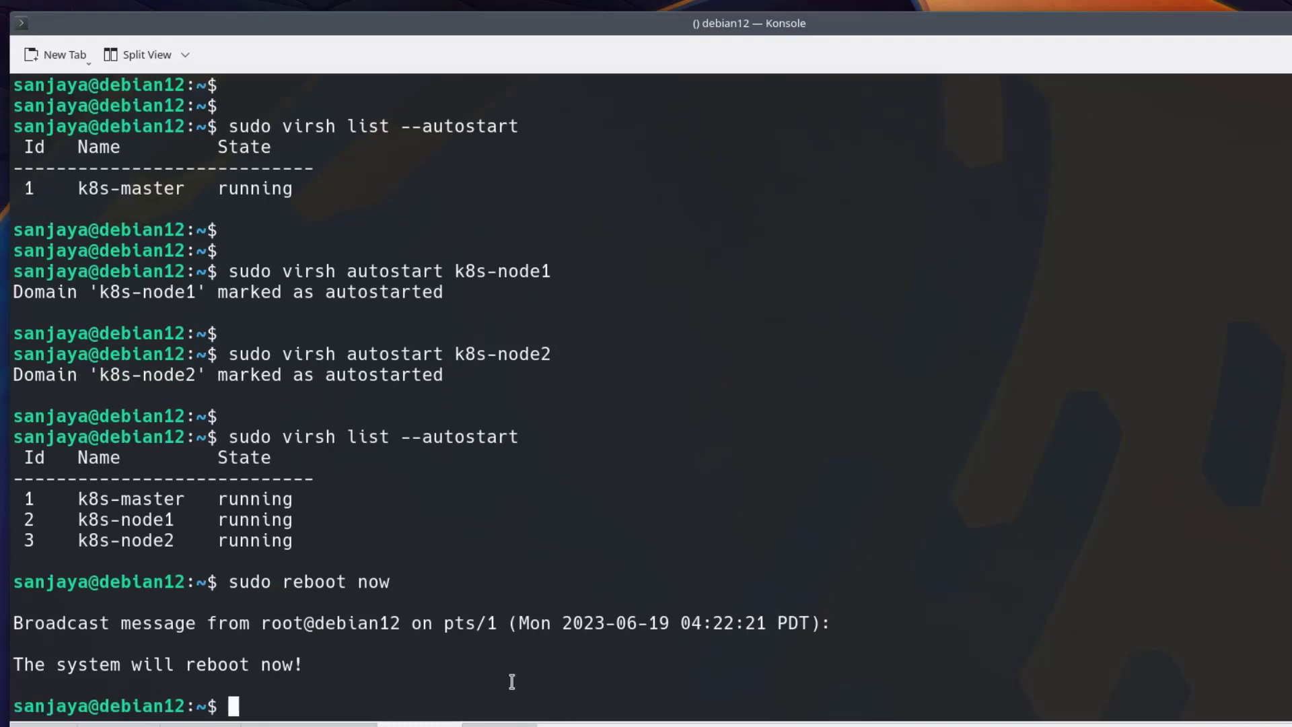
type("ssh d")
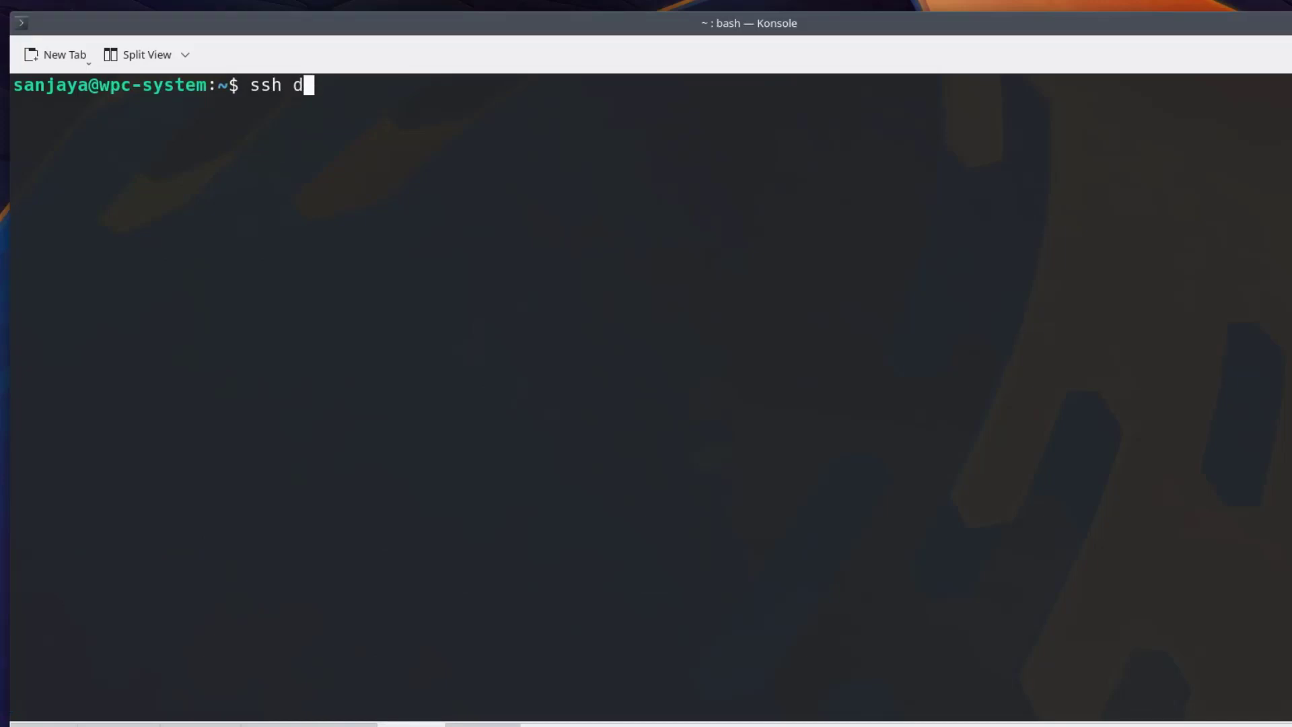
SSH into debian12 and run sudo virsh list --all, showing all three VMs running.
type("ebian12")
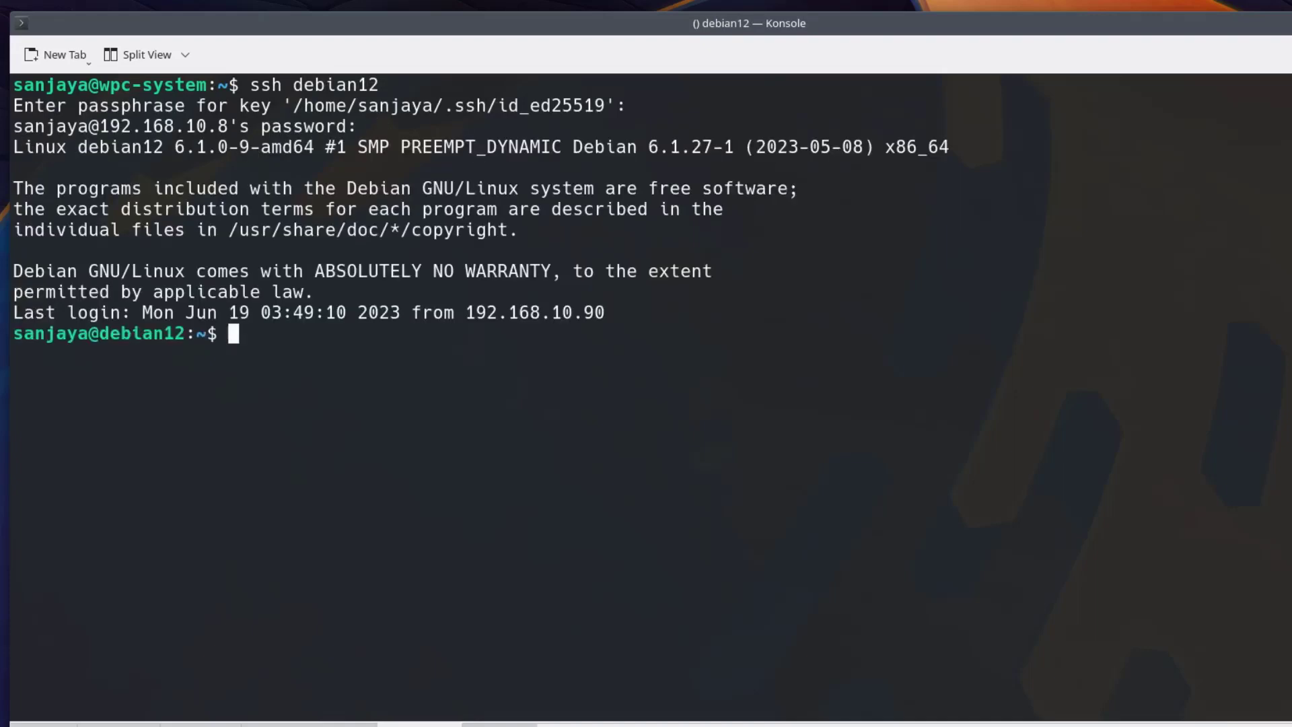
type("sudo virsh list")
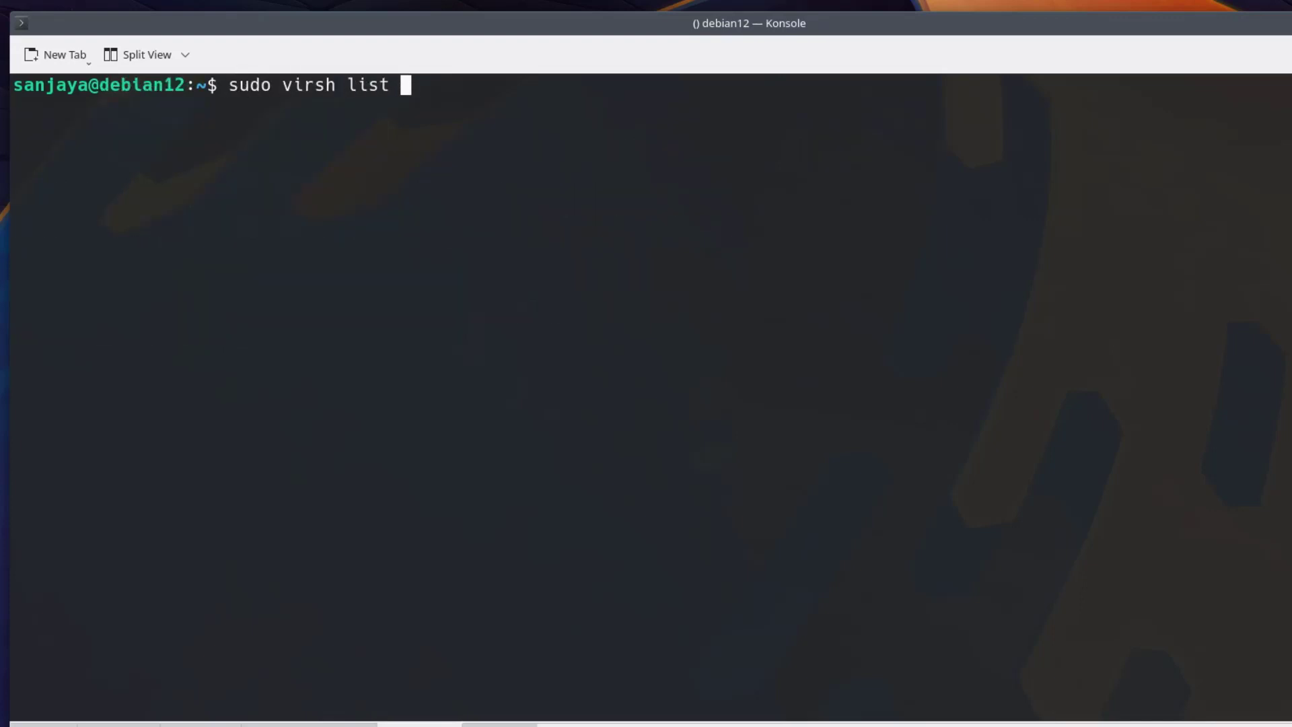
type("--all")
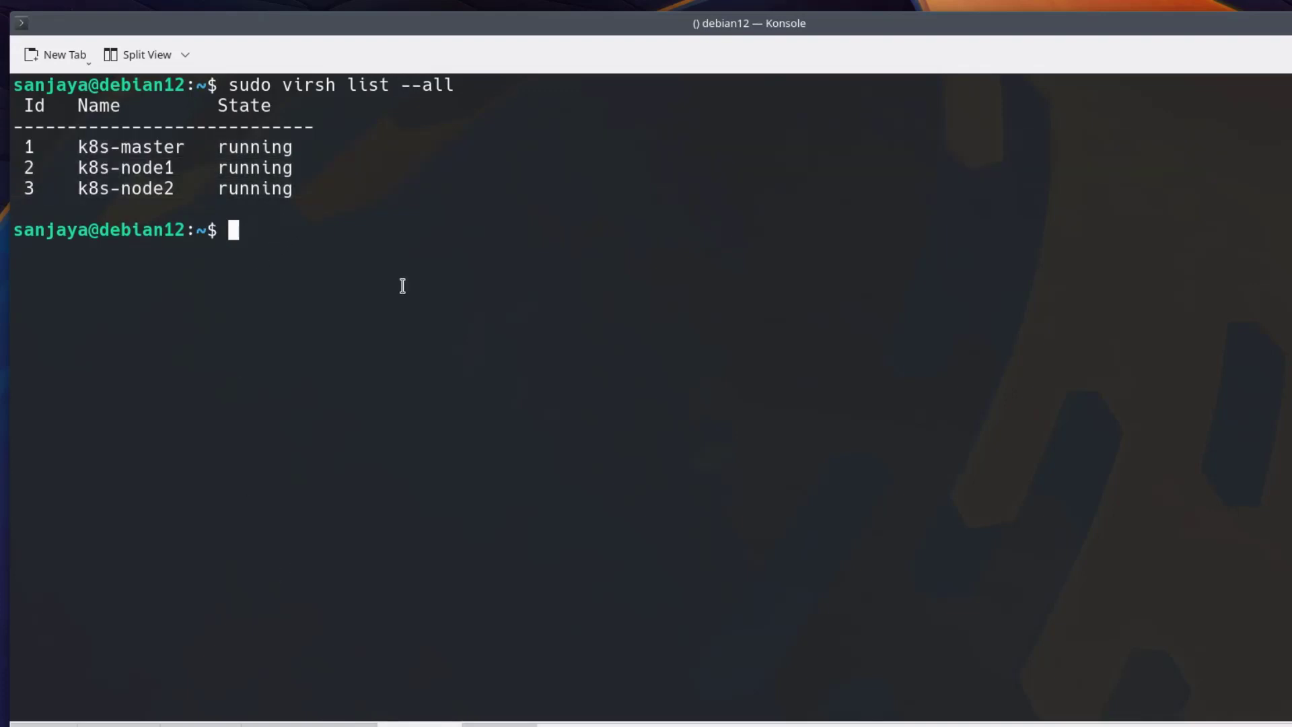
type("ssh maste")
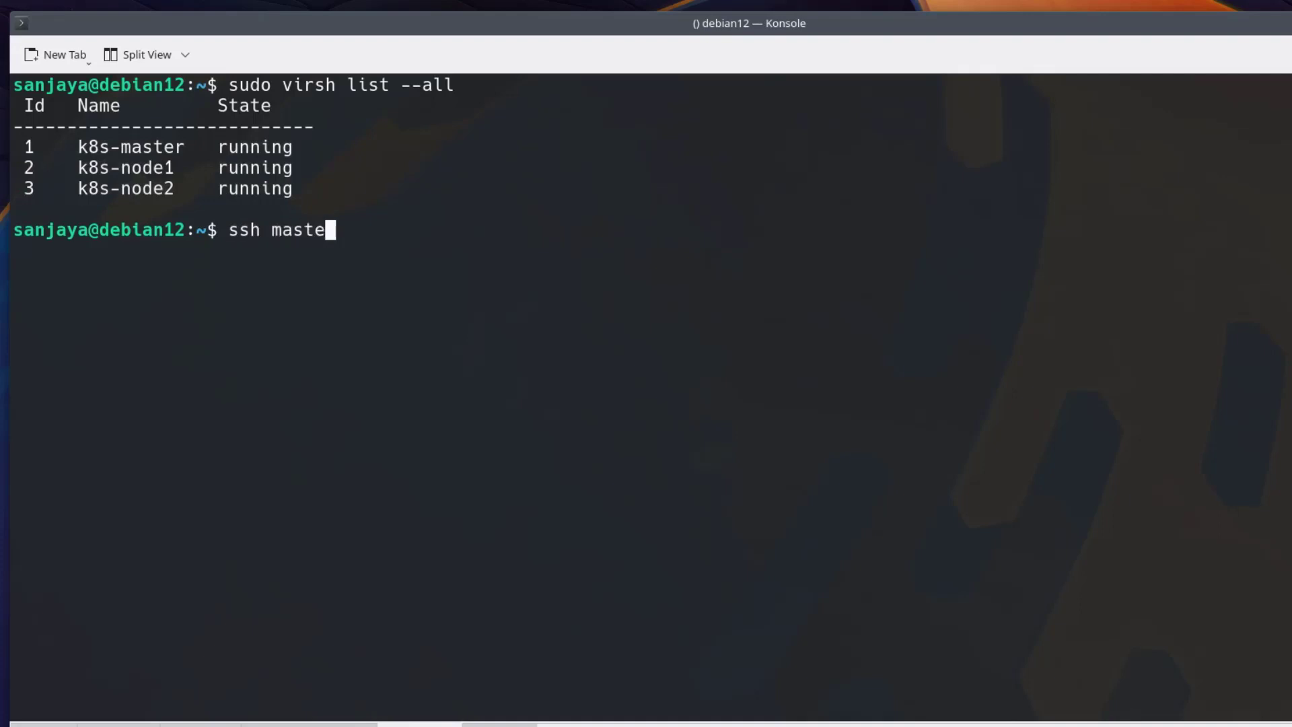
key("BackSpace")
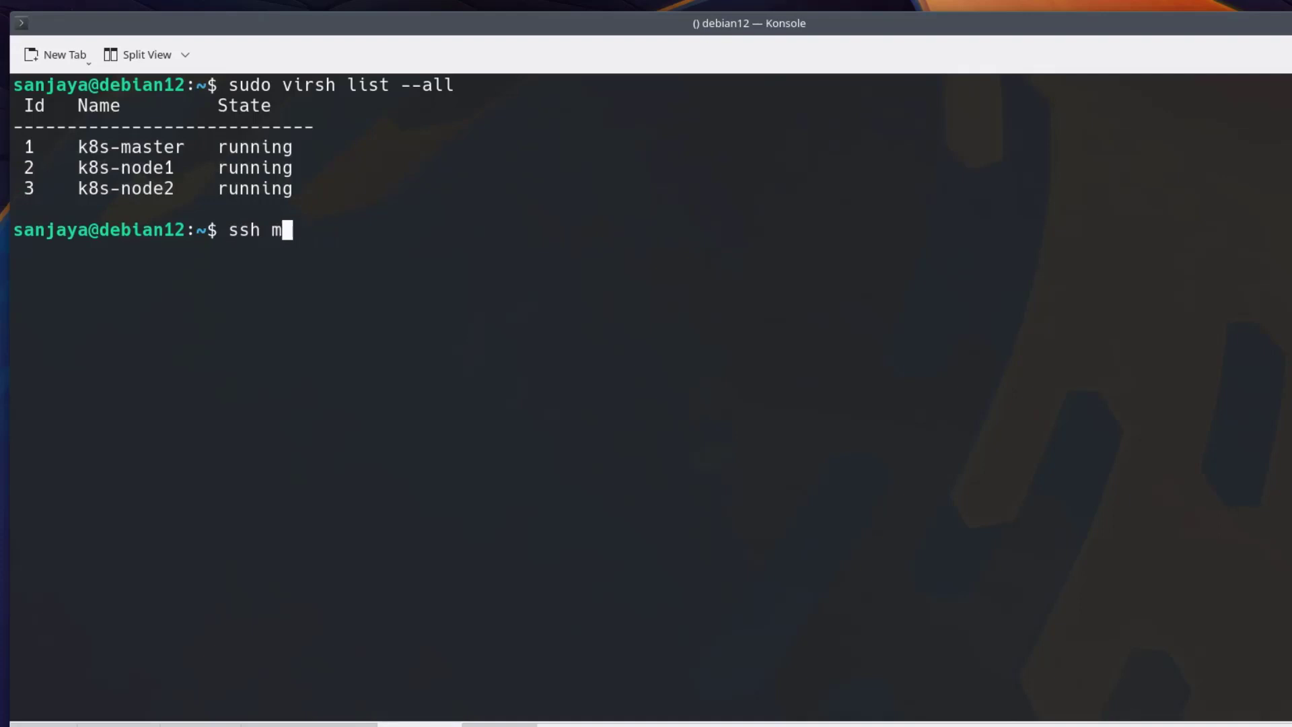